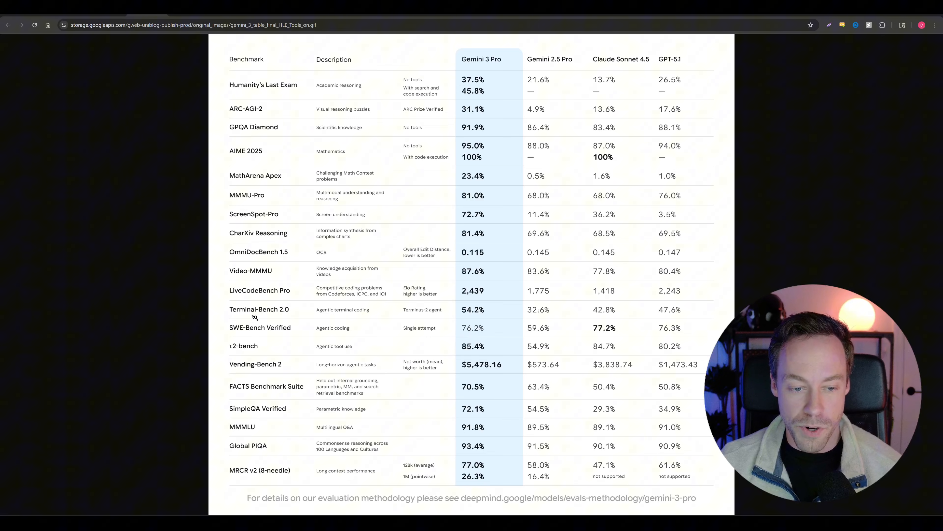
{"action": "mouse_move", "coordinate": [427, 285]}
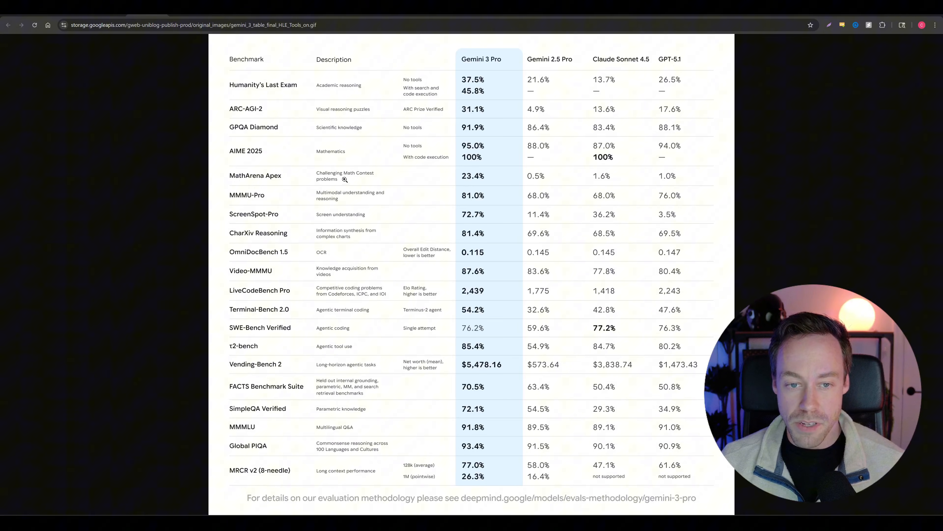
{"action": "mouse_move", "coordinate": [478, 176]}
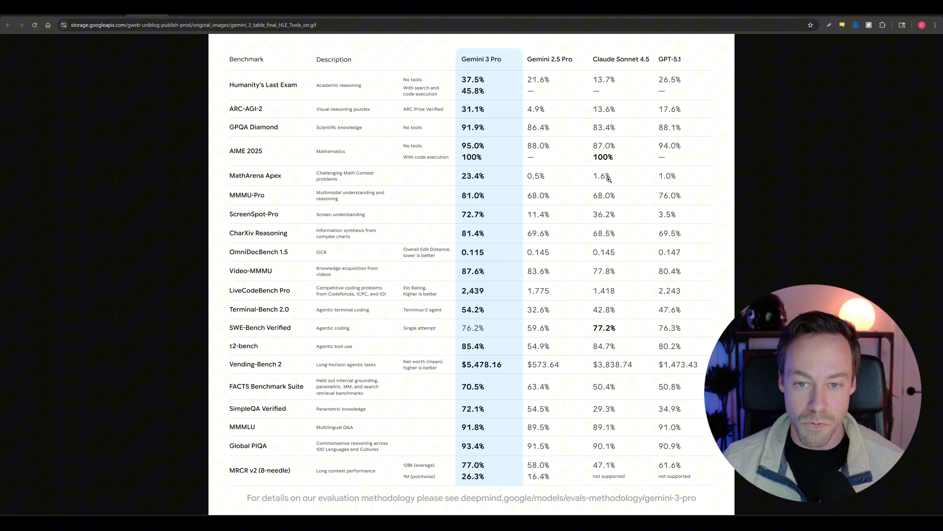
{"action": "mouse_move", "coordinate": [300, 217]}
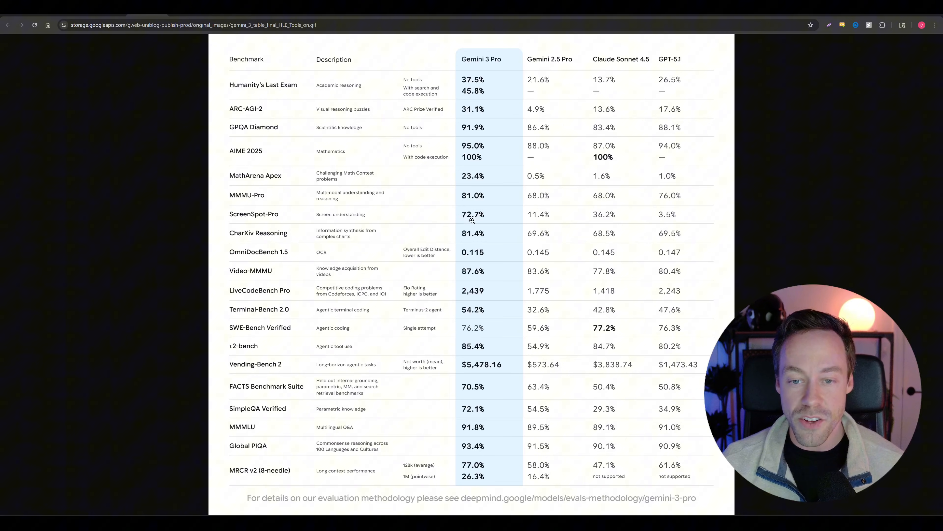
{"action": "mouse_move", "coordinate": [698, 213]}
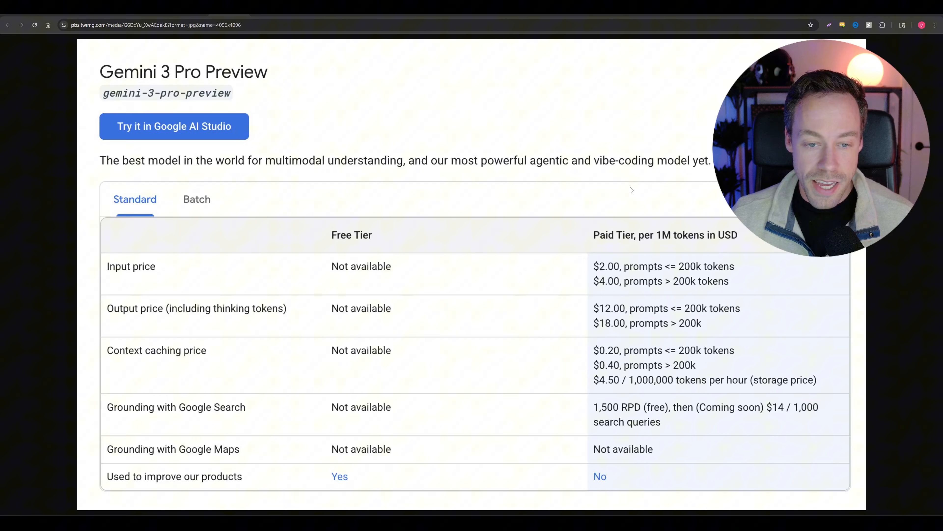
{"action": "mouse_move", "coordinate": [504, 290]}
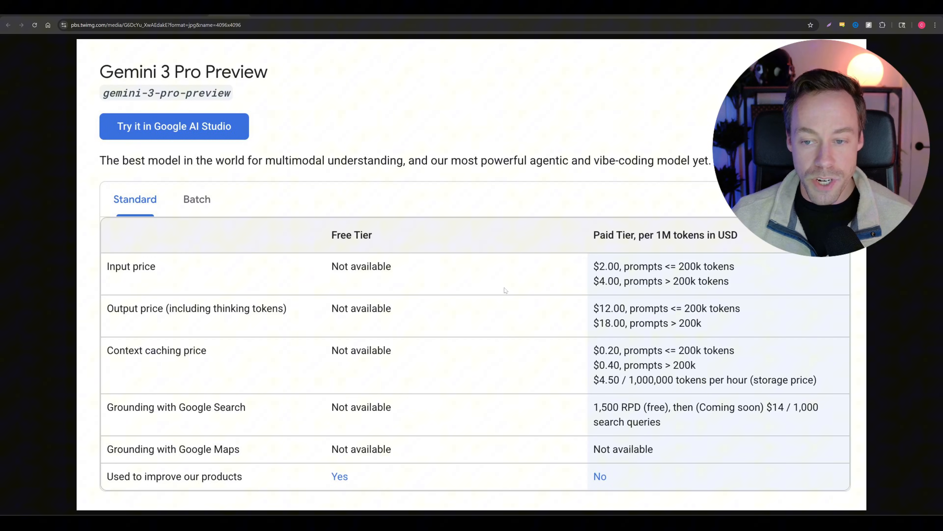
{"action": "mouse_move", "coordinate": [324, 263]}
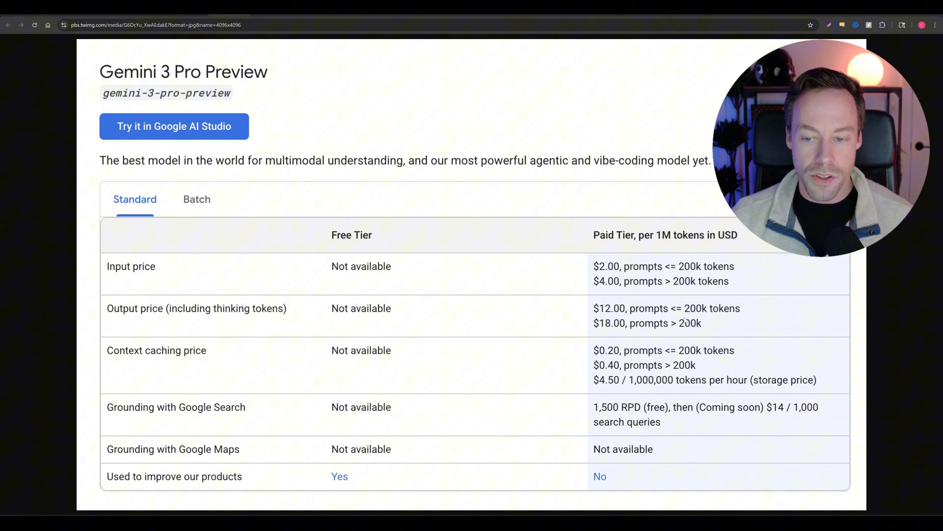
{"action": "mouse_move", "coordinate": [691, 337]}
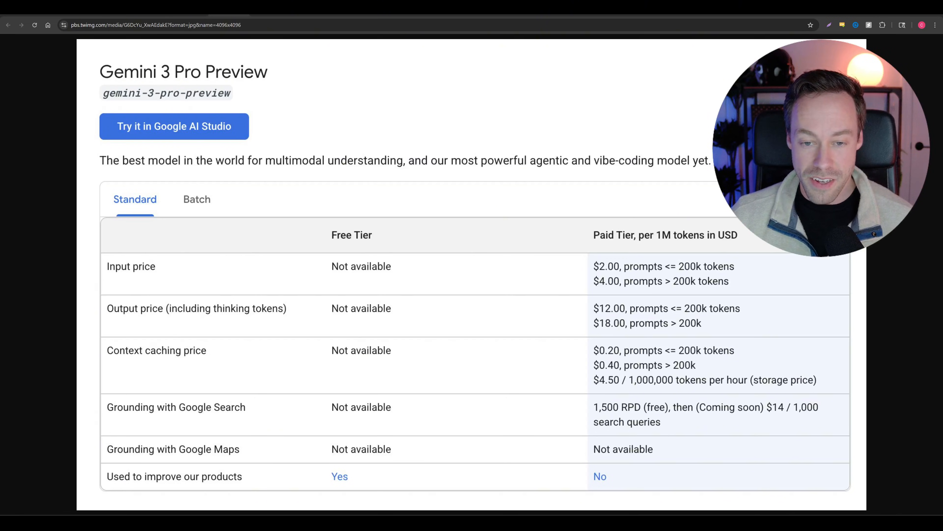
{"action": "mouse_move", "coordinate": [748, 275]}
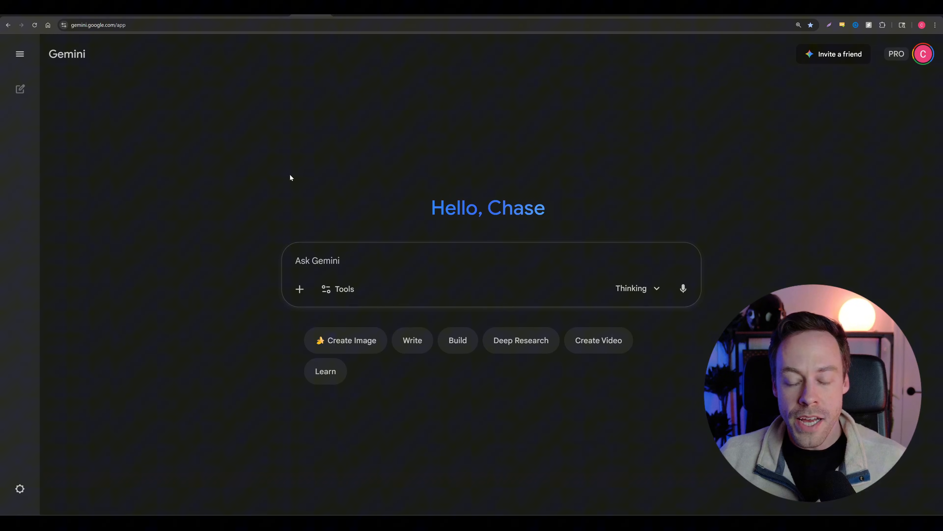
{"action": "mouse_move", "coordinate": [281, 175]}
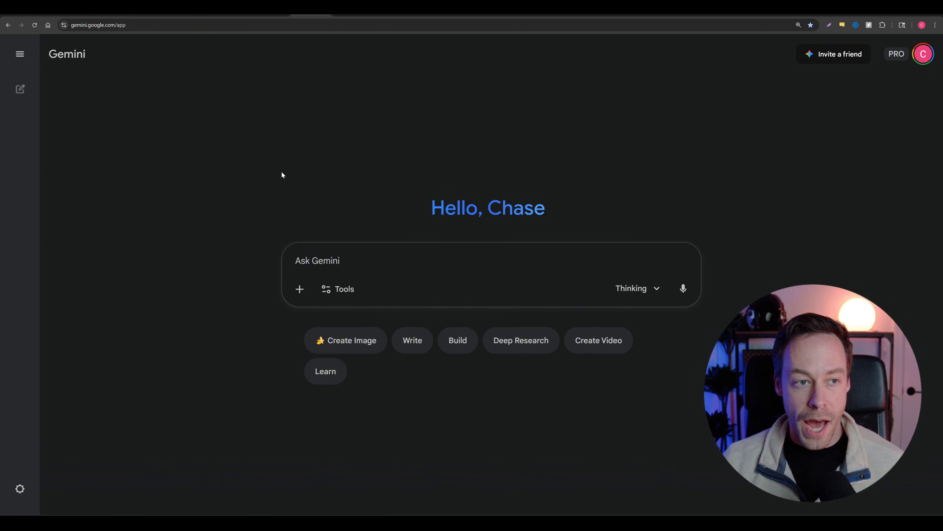
{"action": "mouse_move", "coordinate": [177, 111]}
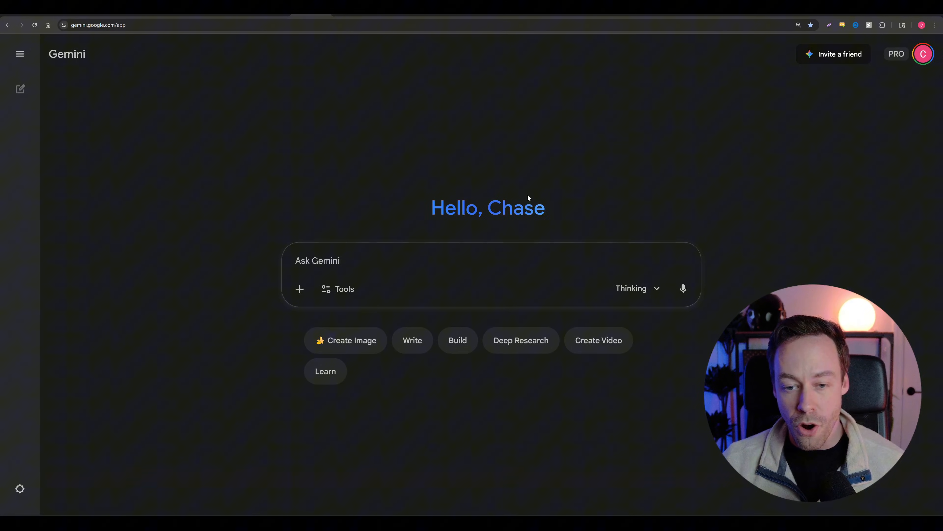
Switch to the Gemini new-chat greeting page with its empty prompt box
{"action": "left_click", "coordinate": [637, 288]}
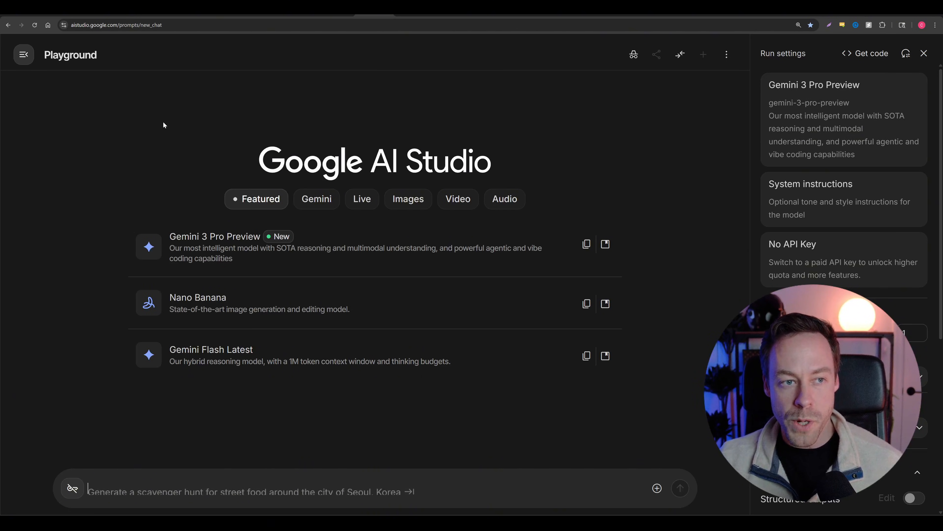
{"action": "mouse_move", "coordinate": [210, 253]}
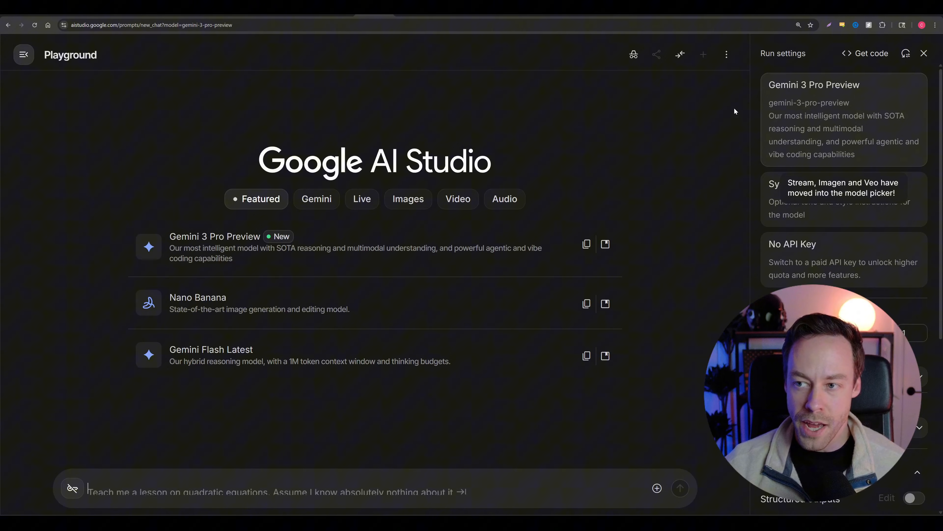
Scroll the AI Studio playground with Gemini 3 Pro Preview selected as the model
{"action": "scroll", "scroll_direction": "down", "scroll_amount": 3}
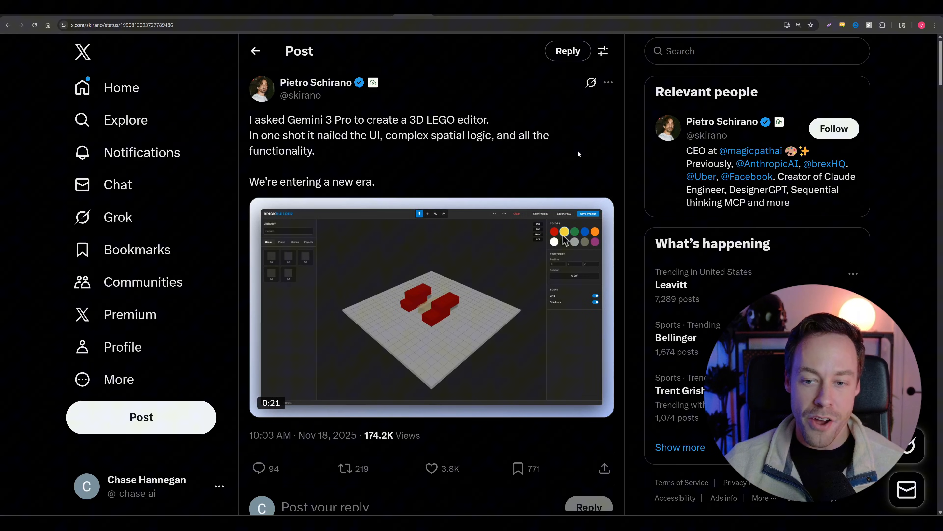
Scroll down the X post past the Gemini 3 Pro LEGO editor demo video
{"action": "scroll", "scroll_direction": "down", "scroll_amount": 3}
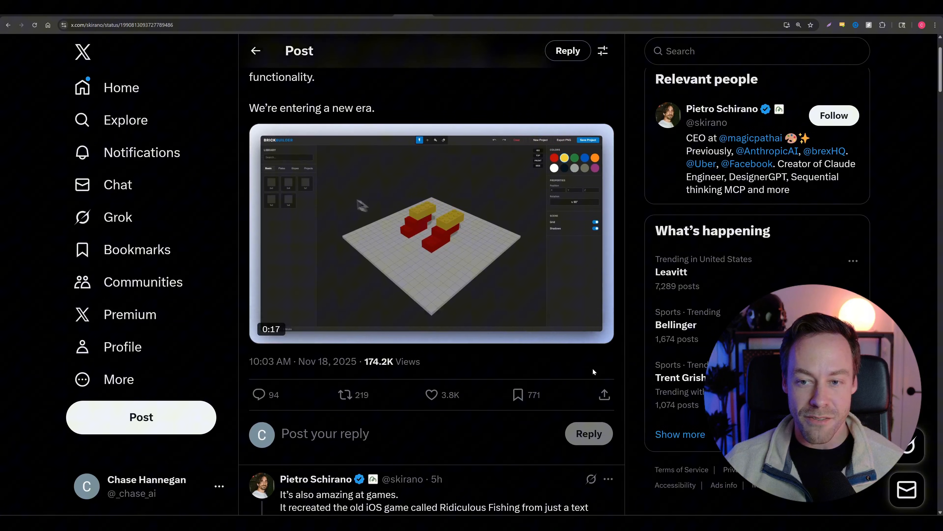
{"action": "scroll", "scroll_direction": "down", "scroll_amount": 3}
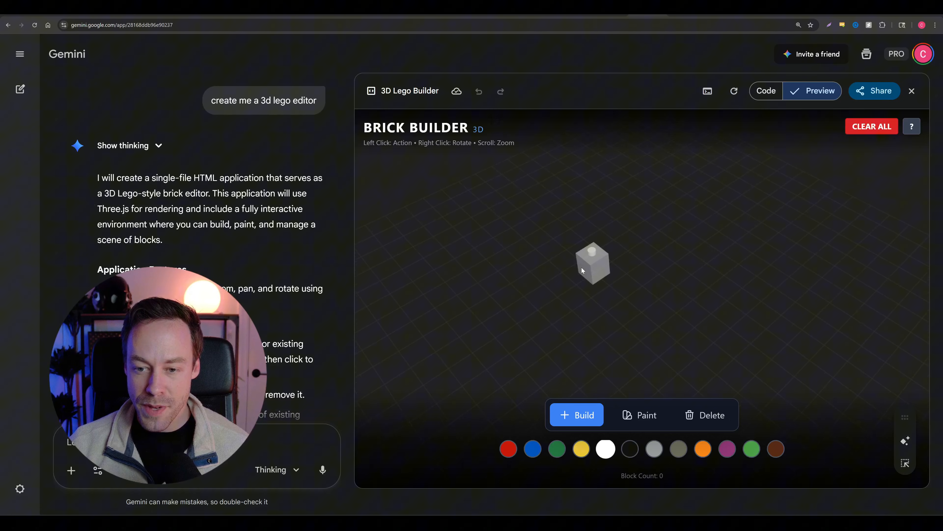
Place a brick, repaint bricks black in Paint mode, then switch to Delete with grey selected
{"action": "left_click", "coordinate": [592, 262]}
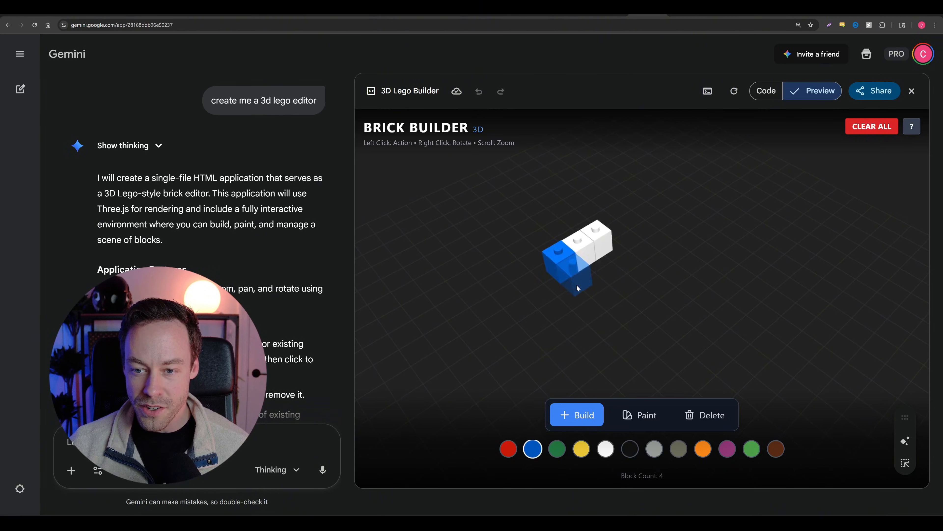
{"action": "left_click", "coordinate": [639, 415]}
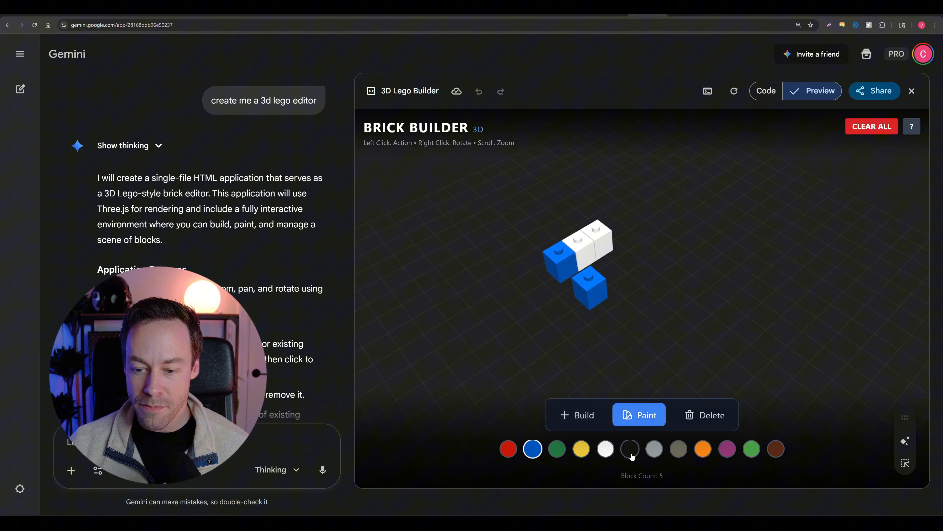
{"action": "left_click", "coordinate": [630, 449]}
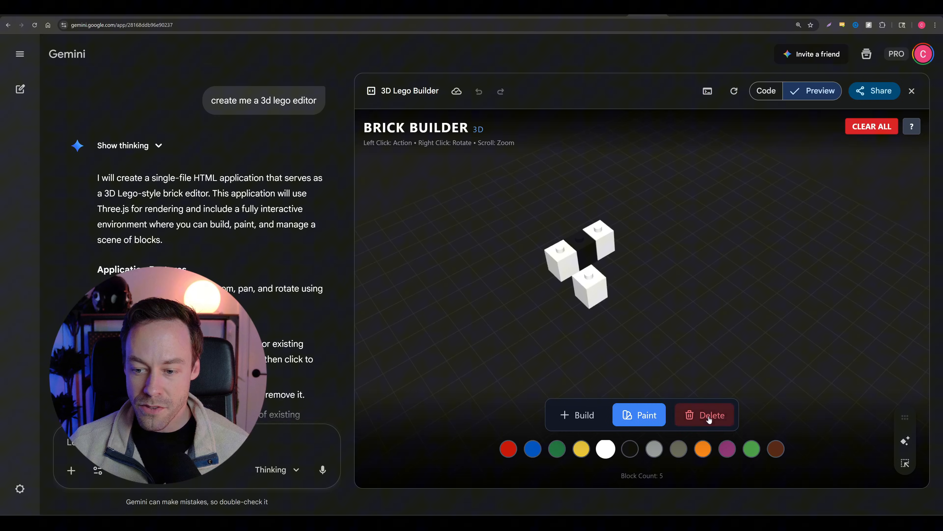
{"action": "left_click", "coordinate": [704, 415]}
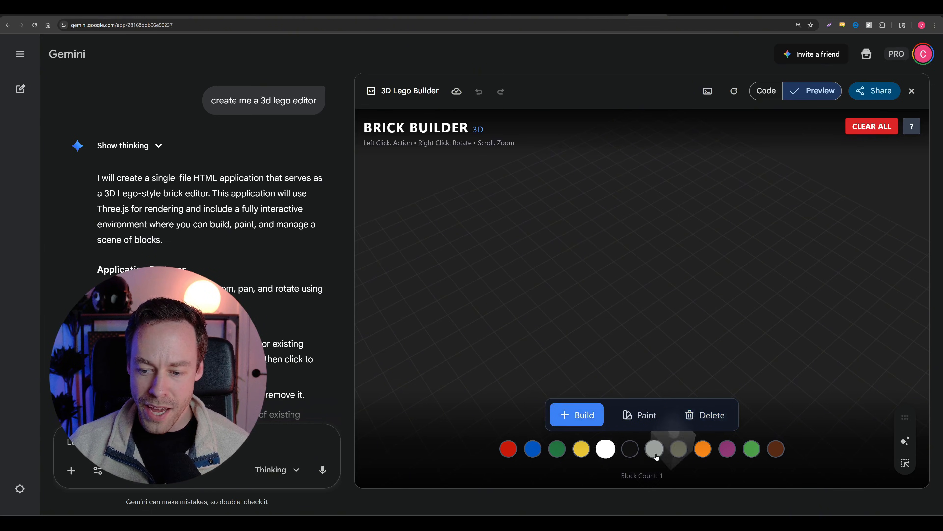
{"action": "left_click", "coordinate": [654, 448]}
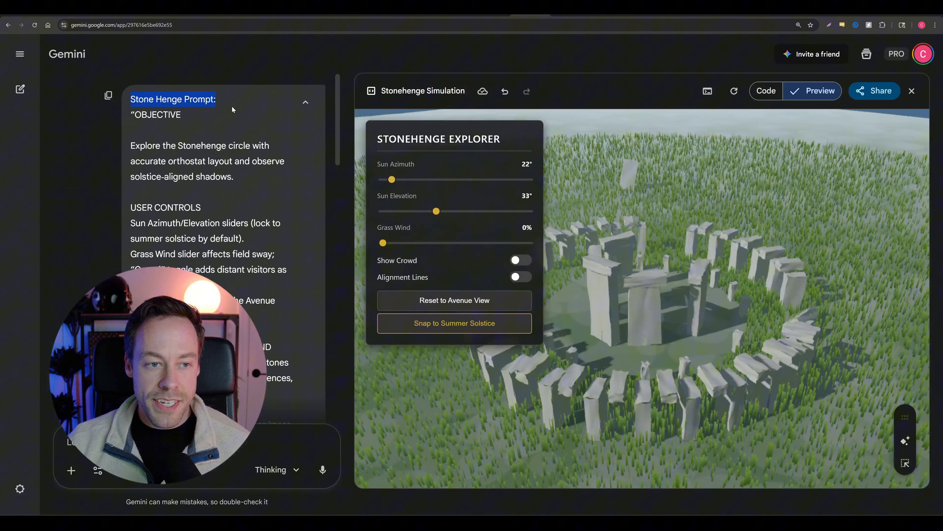
Swing the sun azimuth out and back to 0°, lower elevation to 8°, and set grass wind to 100%
{"action": "scroll", "scroll_direction": "down", "scroll_amount": 3}
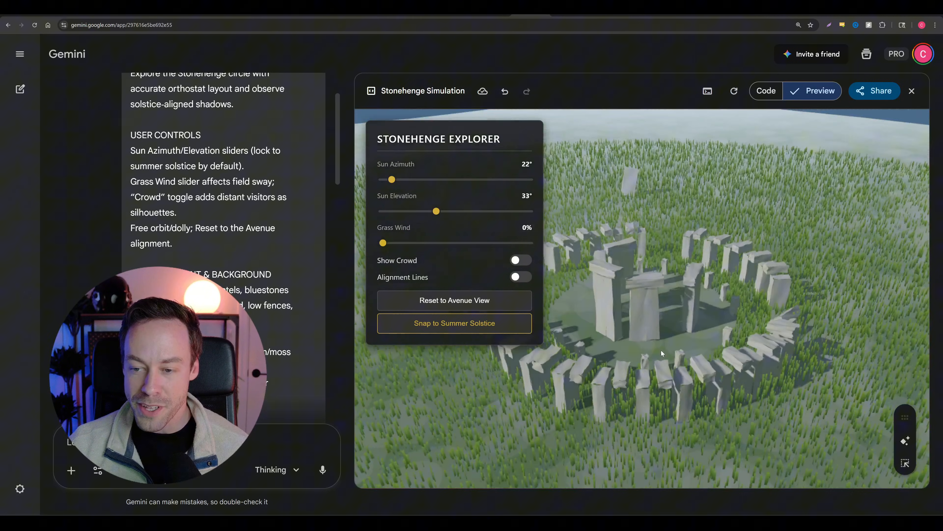
{"action": "left_click_drag", "start_coordinate": [391, 180], "coordinate": [449, 179]}
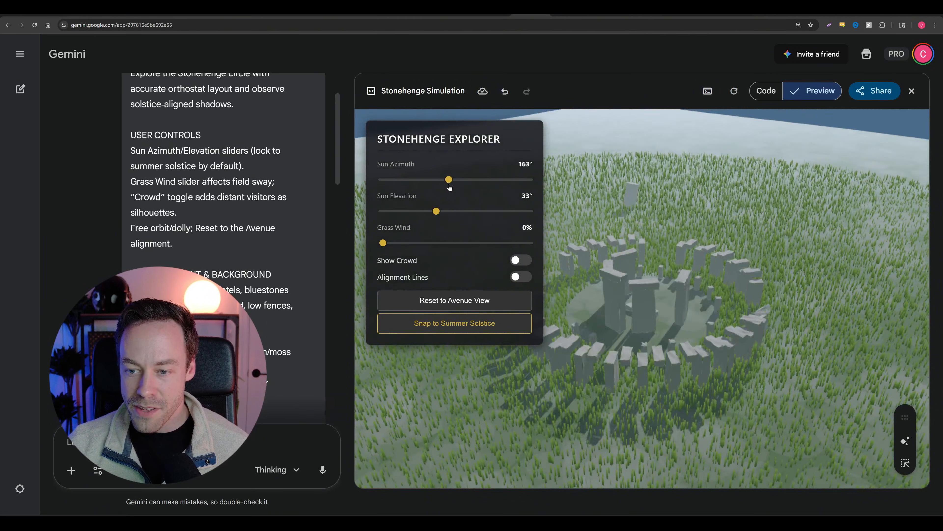
{"action": "left_click_drag", "start_coordinate": [448, 180], "coordinate": [383, 179]}
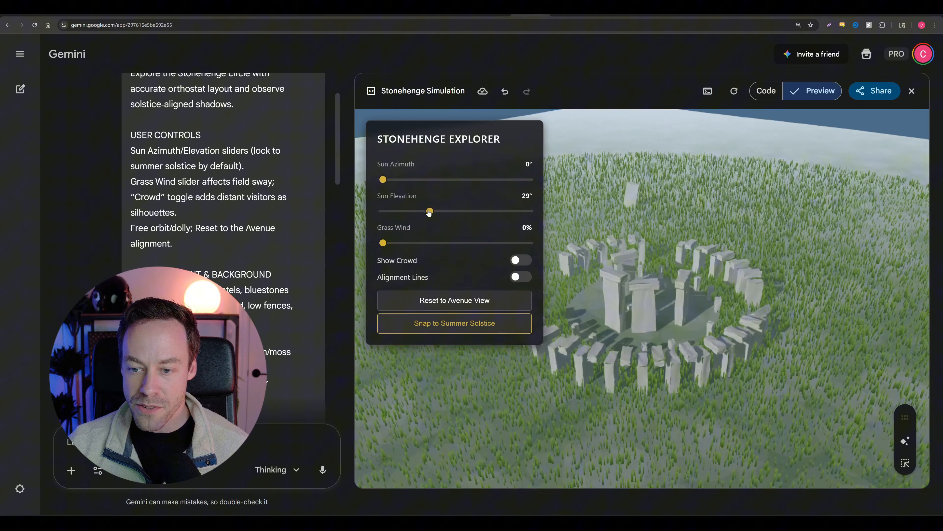
{"action": "left_click_drag", "start_coordinate": [429, 211], "coordinate": [420, 212]}
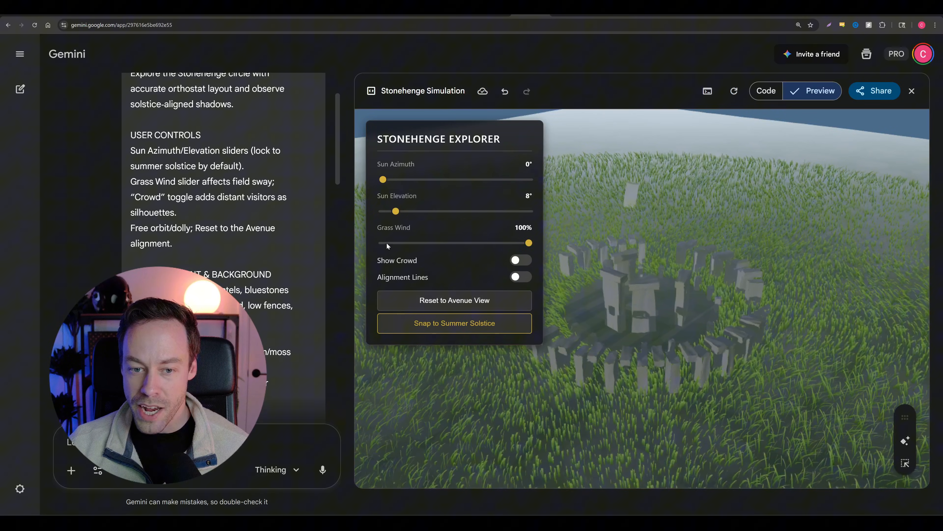
{"action": "left_click_drag", "start_coordinate": [528, 243], "coordinate": [383, 242]}
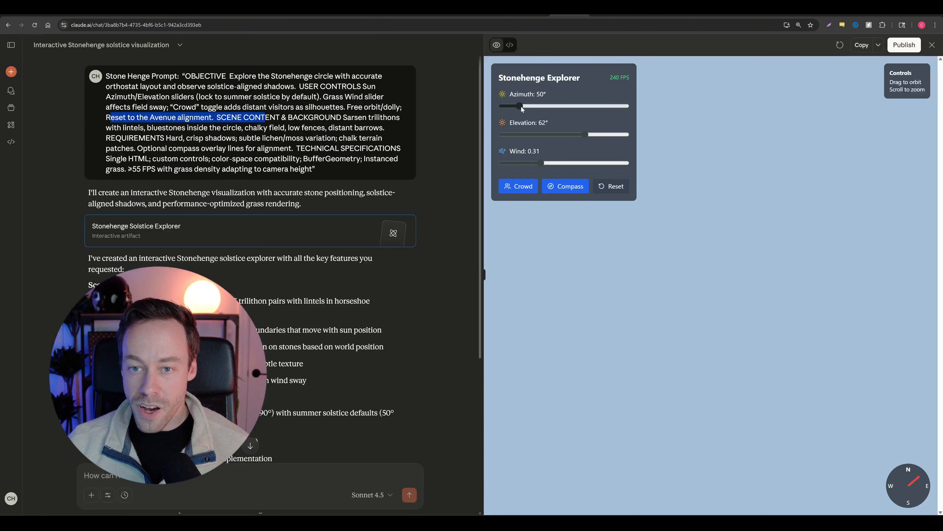
Lower the sun elevation to 39° and toggle the visitor crowd on and off in Claude's explorer
{"action": "left_click_drag", "start_coordinate": [521, 106], "coordinate": [526, 106]}
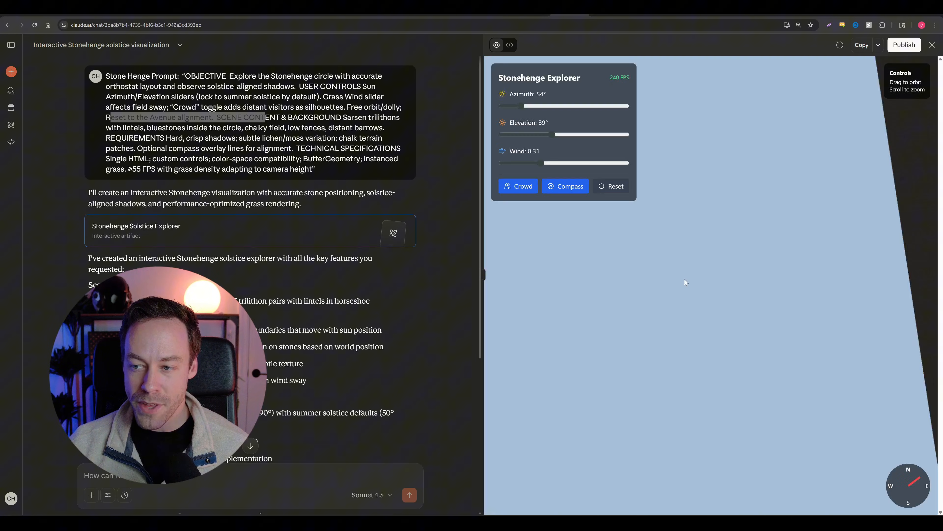
{"action": "left_click", "coordinate": [518, 186]}
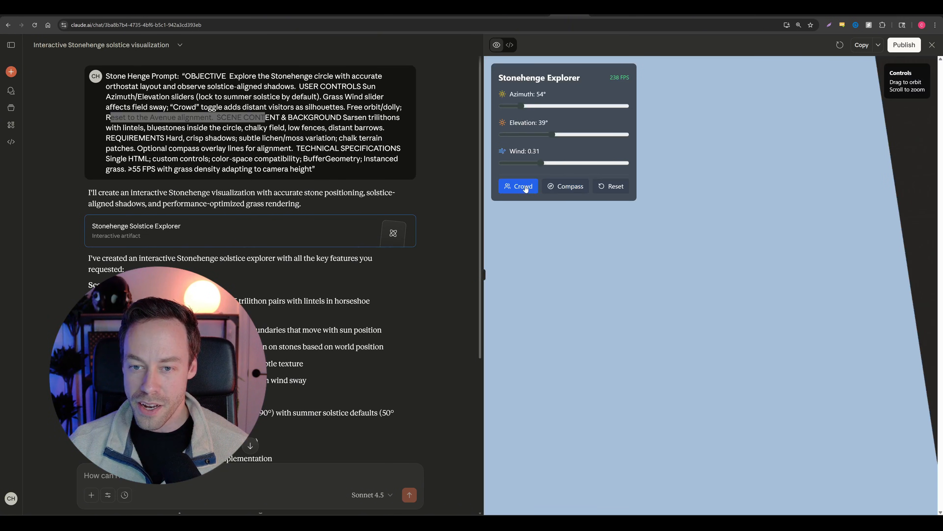
{"action": "left_click", "coordinate": [565, 186]}
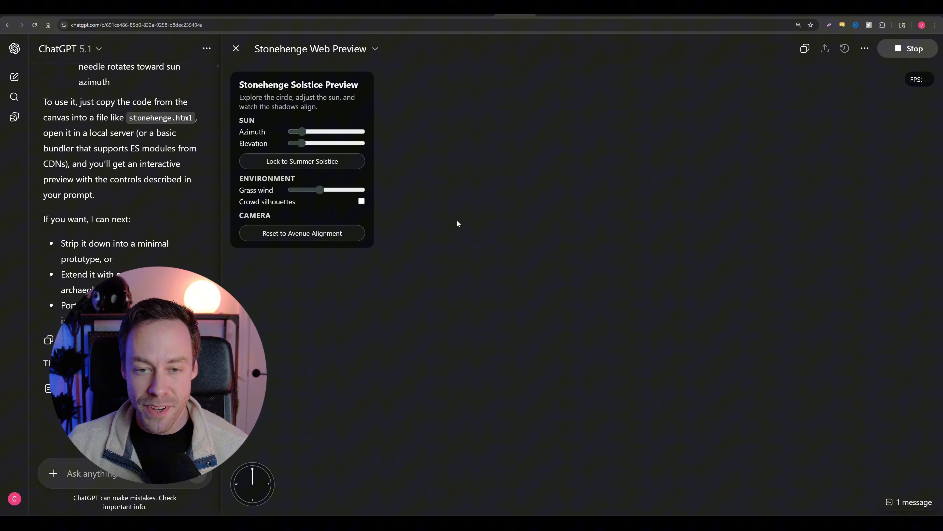
{"action": "mouse_move", "coordinate": [311, 70]}
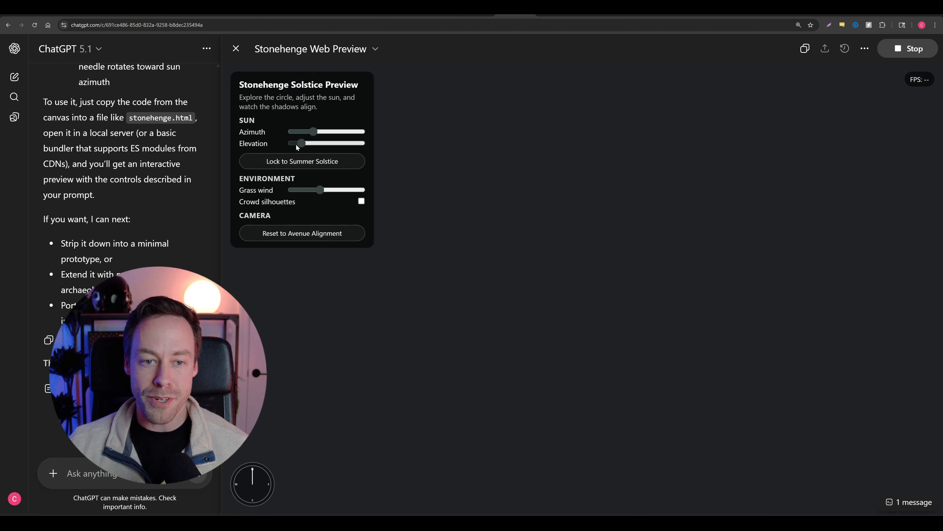
Raise the sun elevation slider in ChatGPT's Stonehenge preview; the scene stays black
{"action": "left_click_drag", "start_coordinate": [297, 143], "coordinate": [319, 143]}
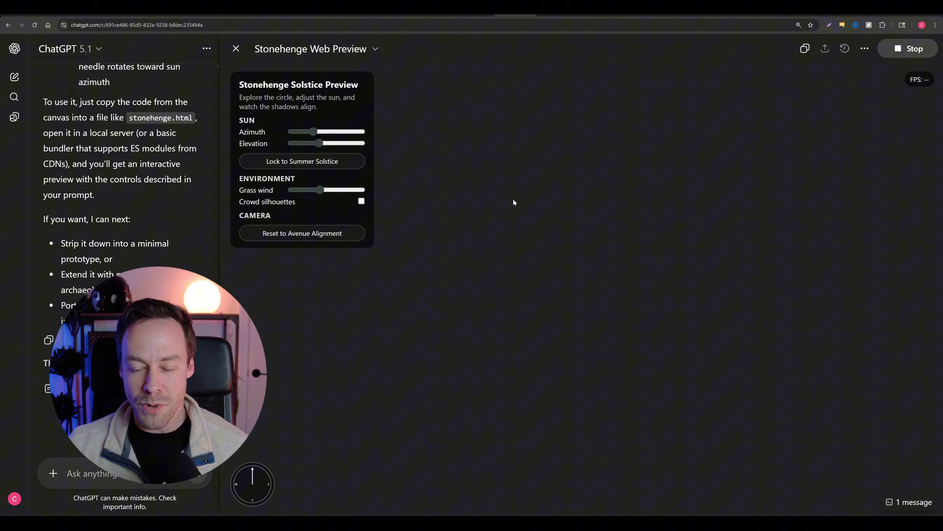